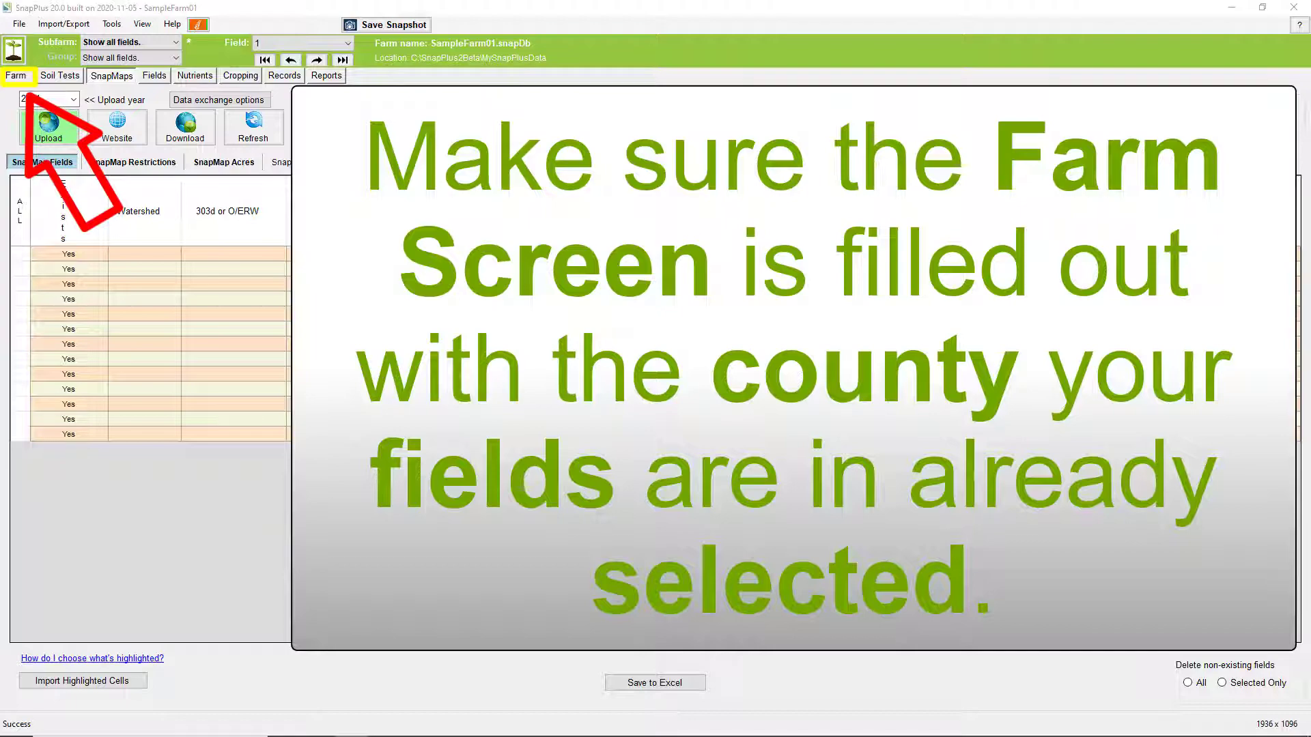
Step: Save a backup snapshot of the SnapPlus farm file and acknowledge the success message
left_click(59, 75)
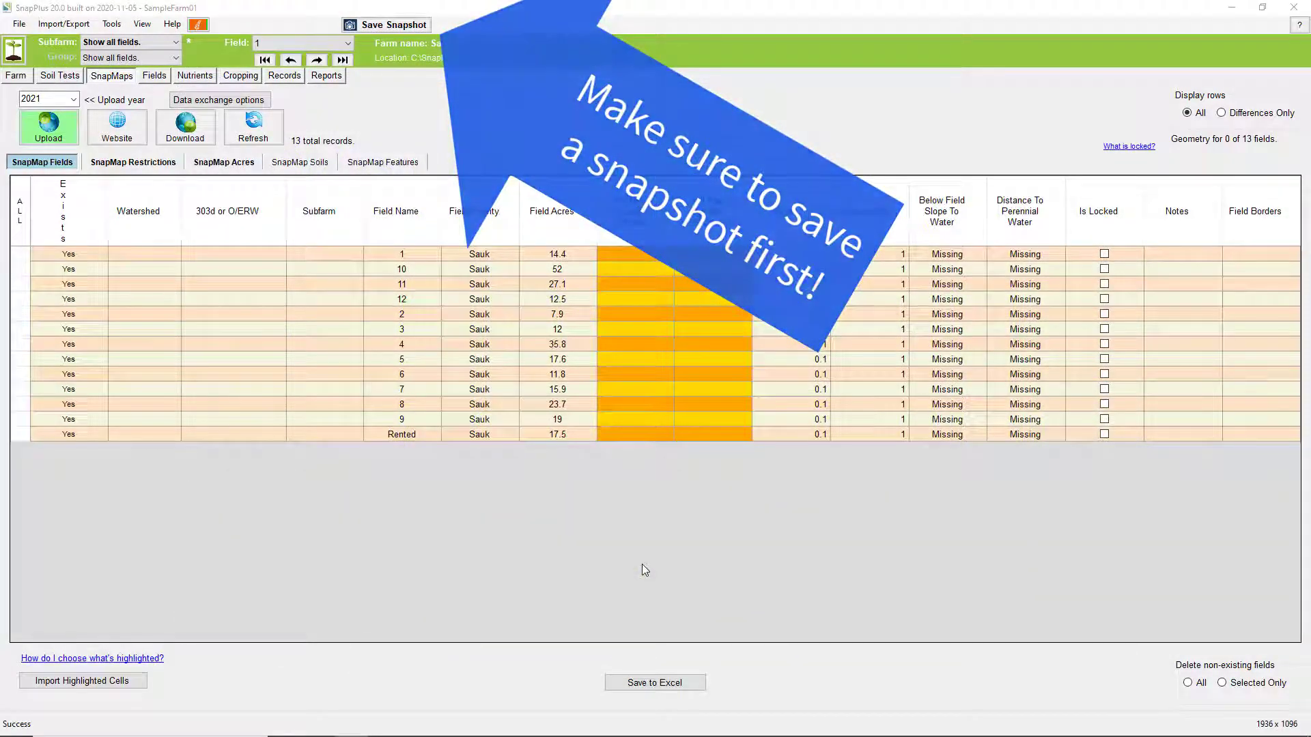
left_click(393, 25)
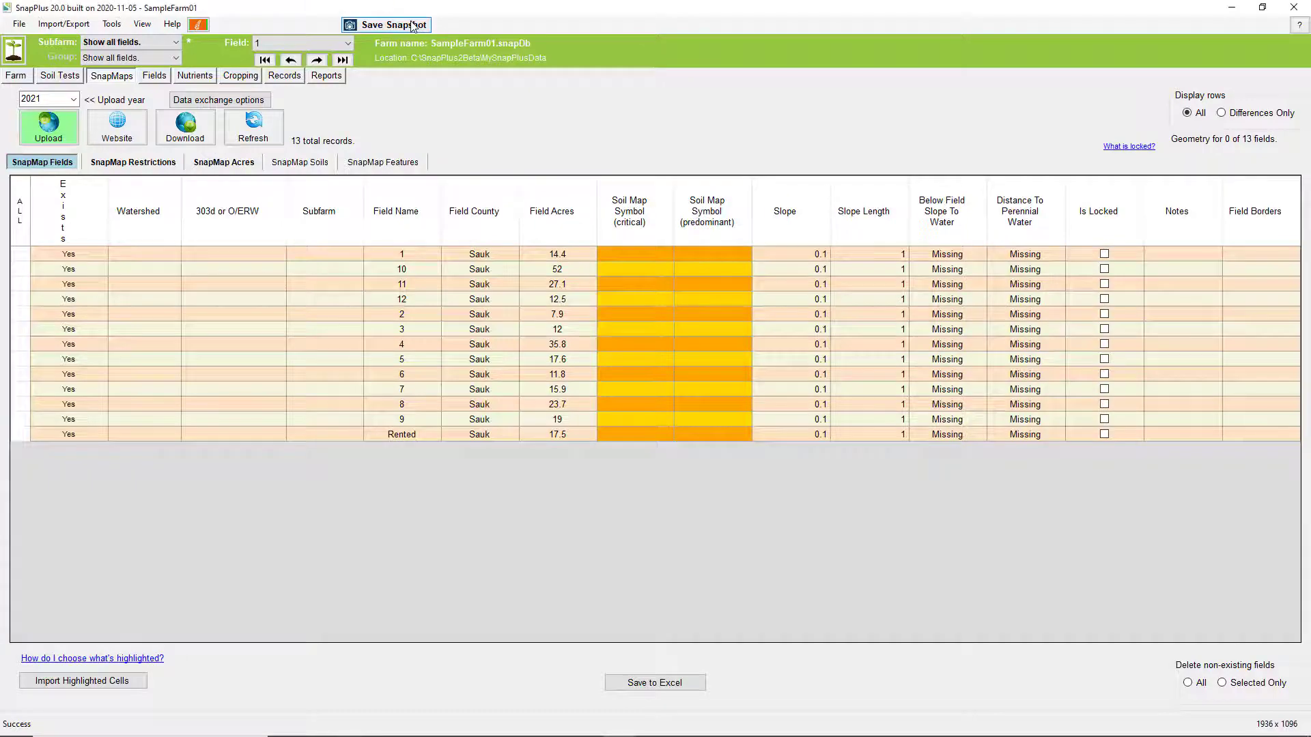
left_click(396, 24)
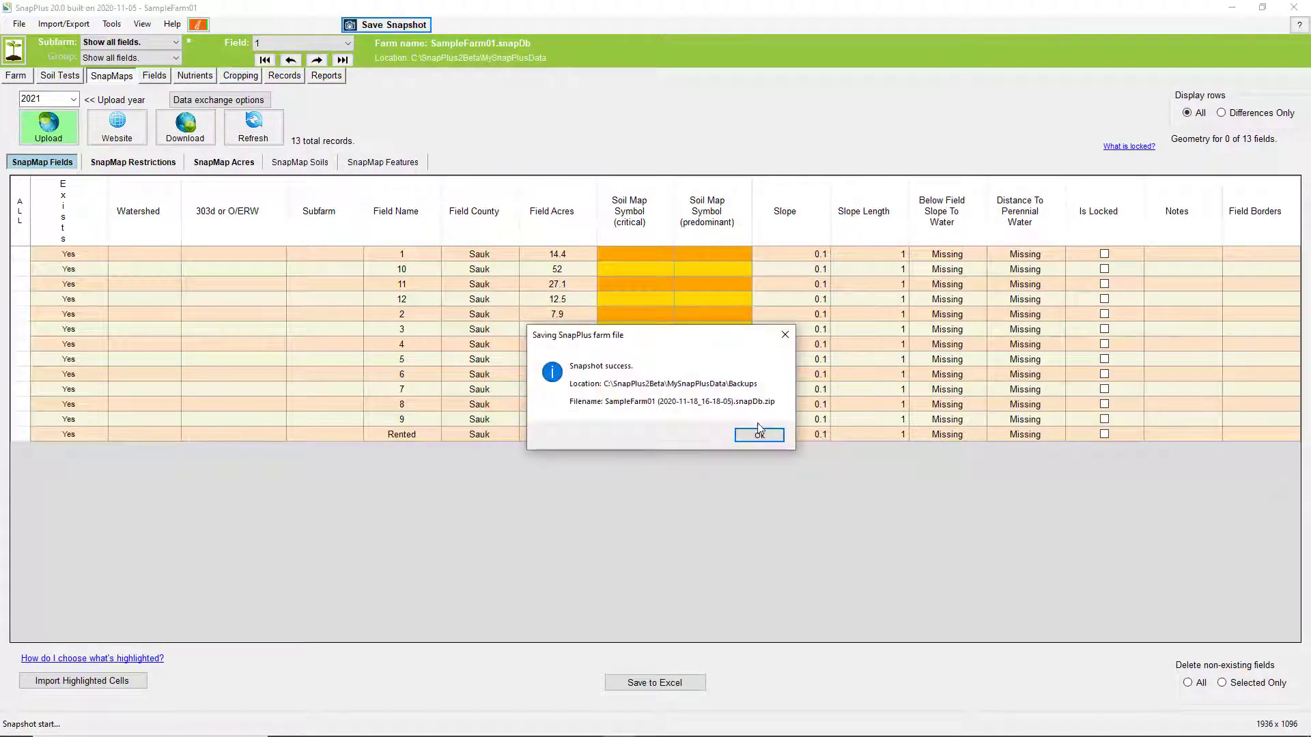
left_click(760, 434)
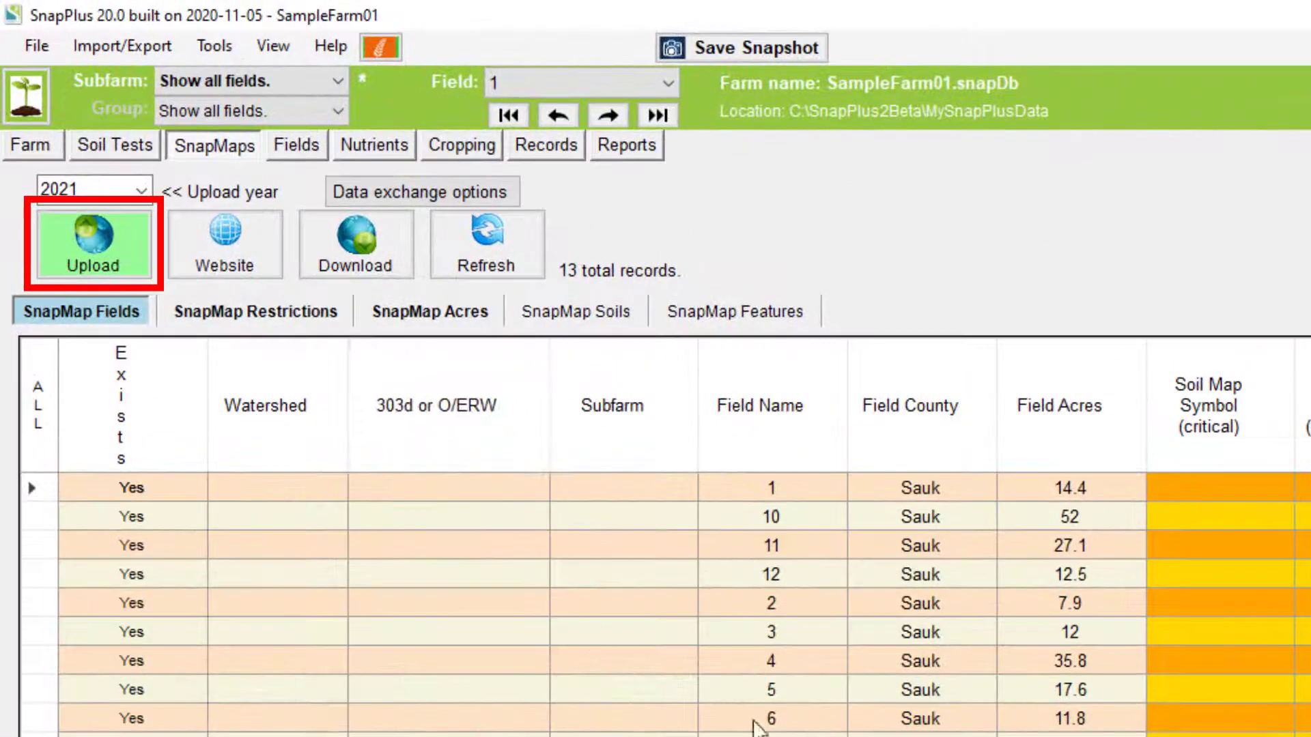
Step: Upload the farm's 13 fields for 2021 to SnapMaps
left_click(93, 242)
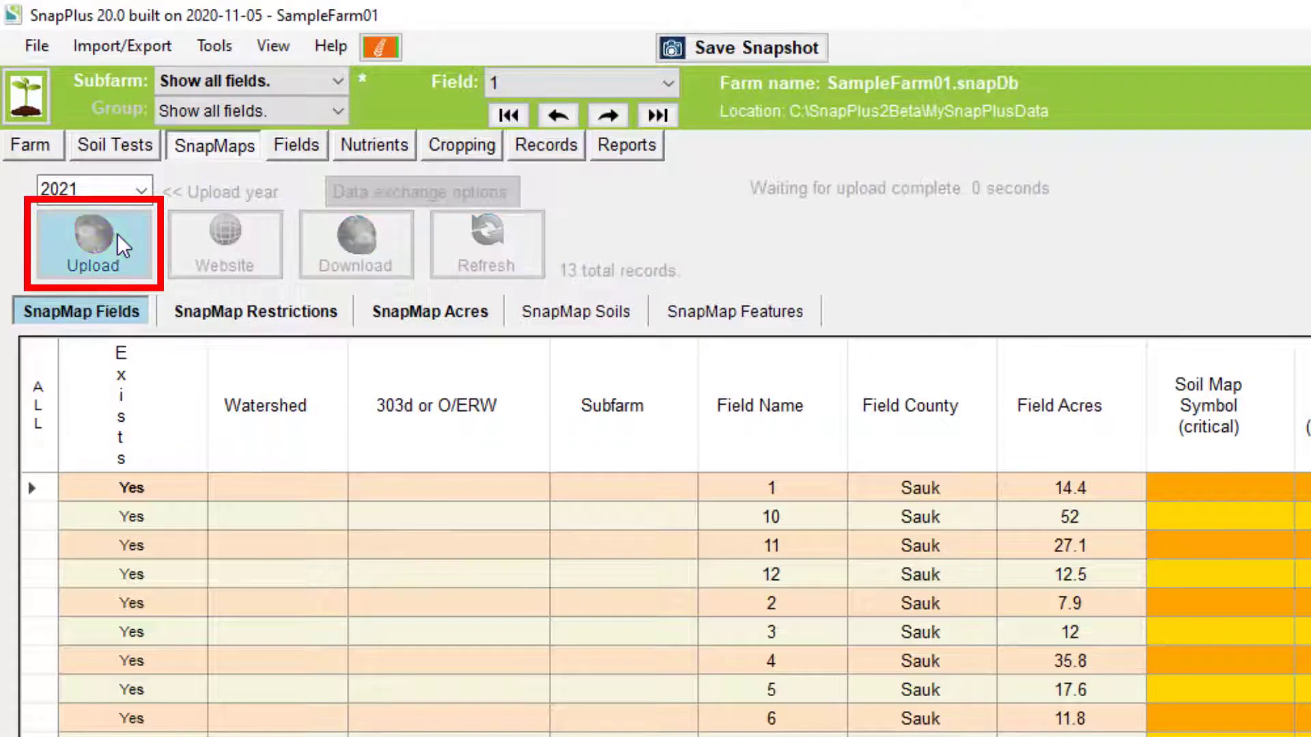
left_click(93, 242)
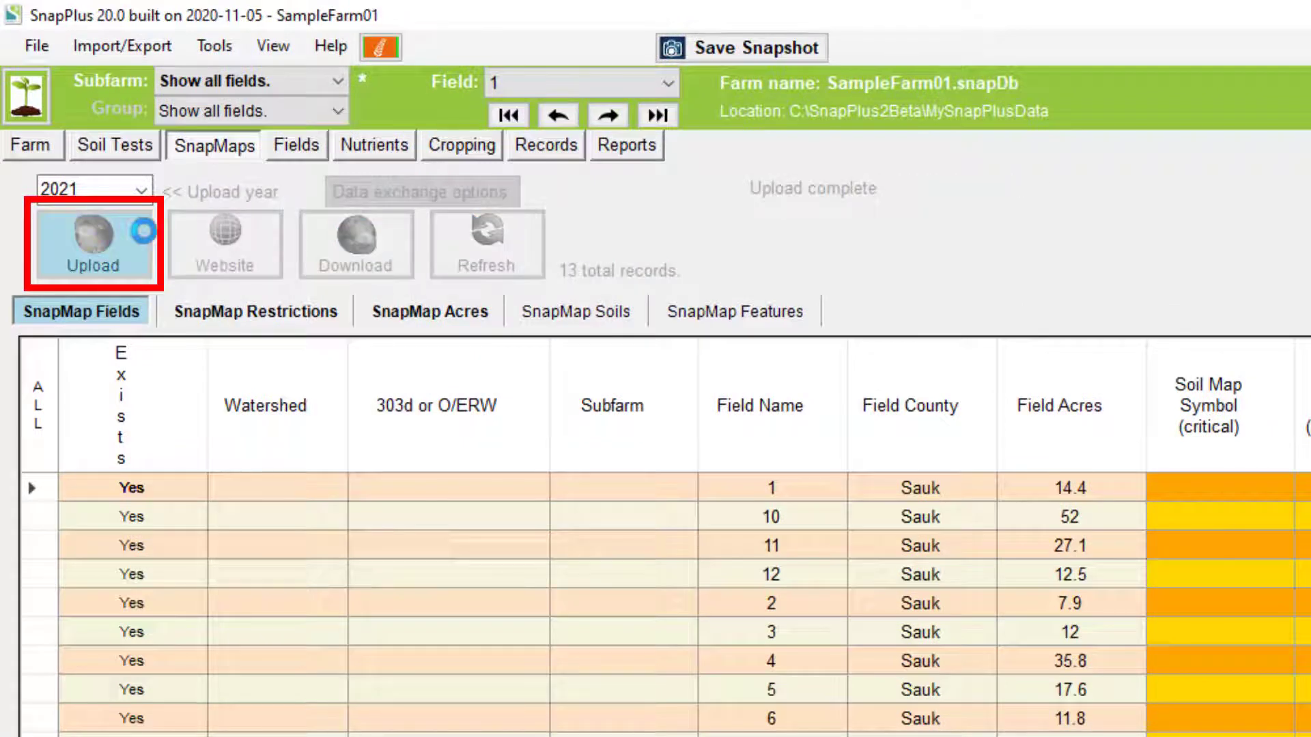
left_click(93, 248)
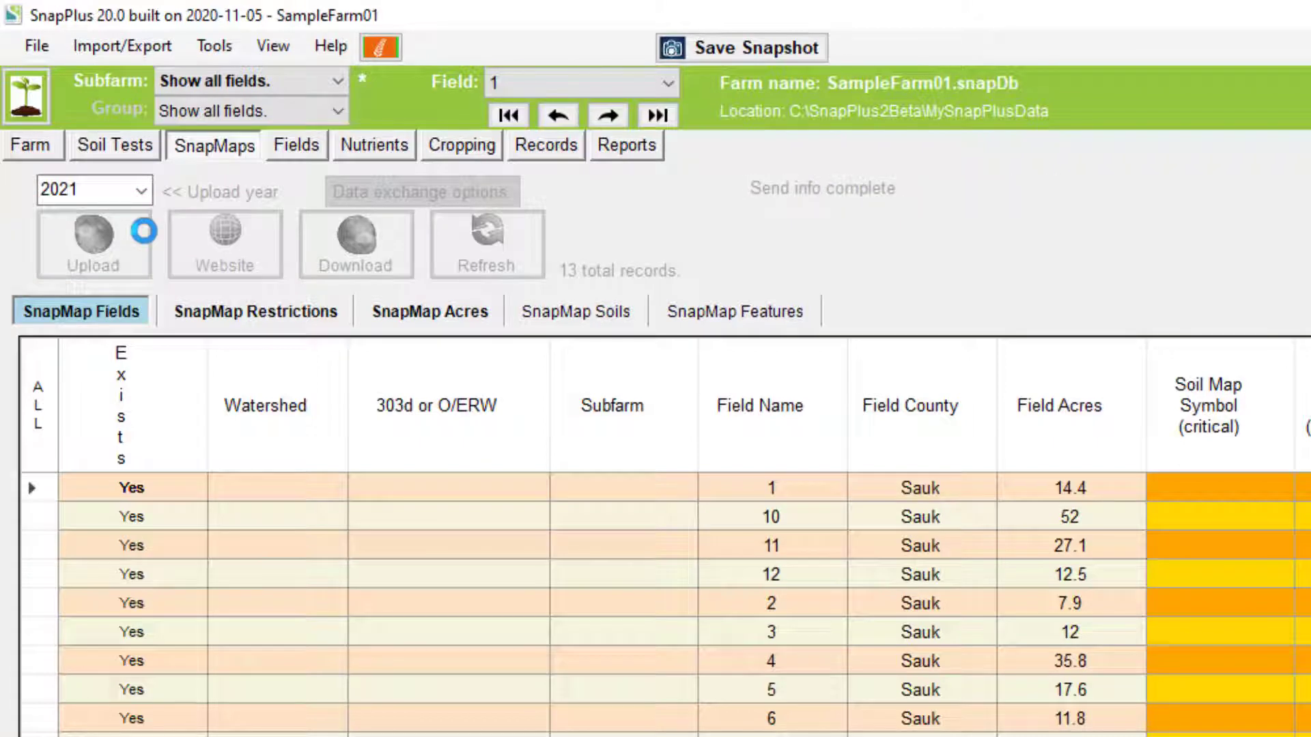
Step: Dismiss the Chrome and Edge users notice to show the SampleFarm01 aerial map
left_click(94, 242)
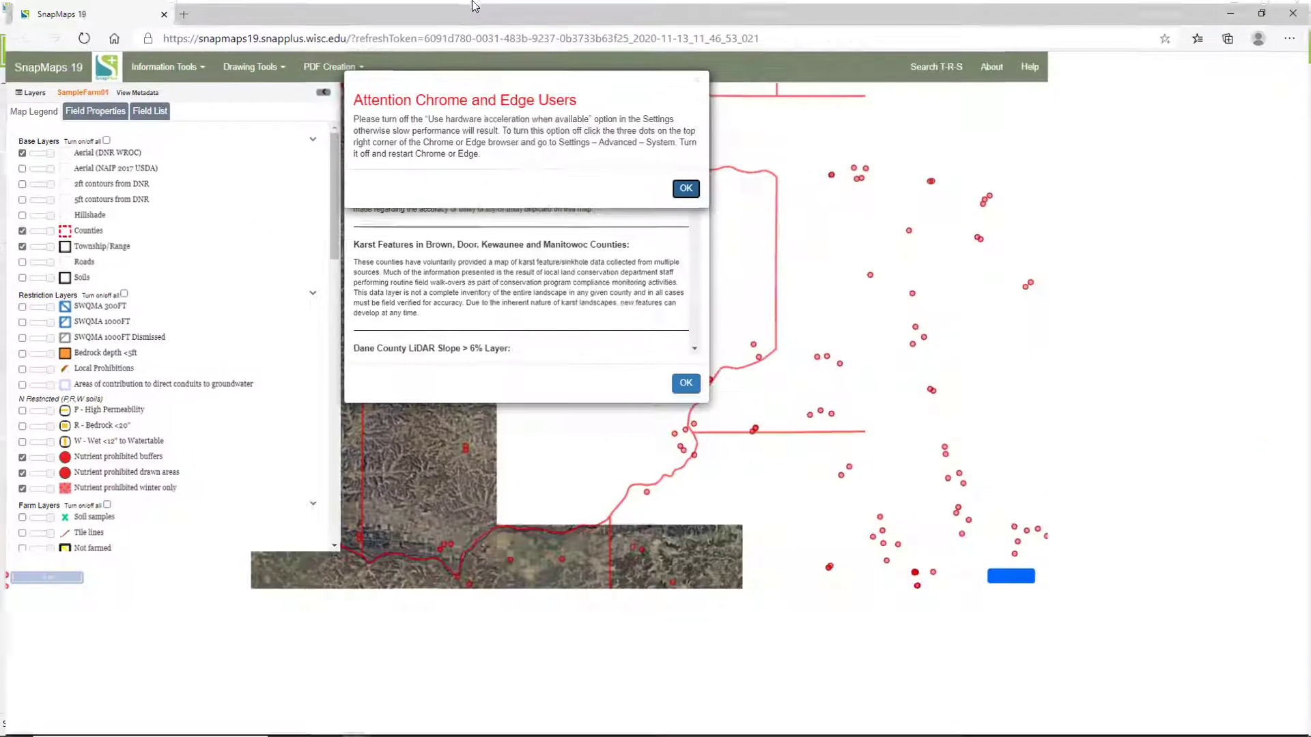
left_click(685, 189)
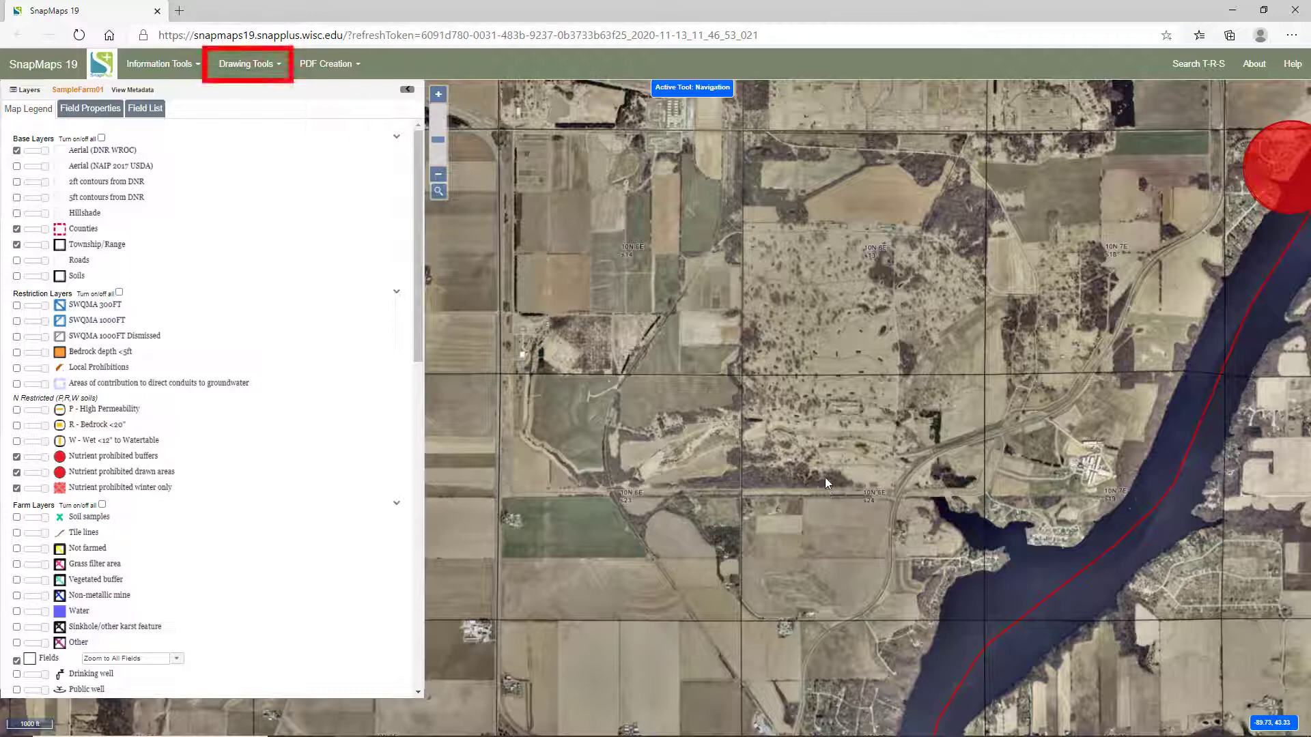
Step: Trace a new field outline on the aerial map with the Field drawing tool
left_click(249, 64)
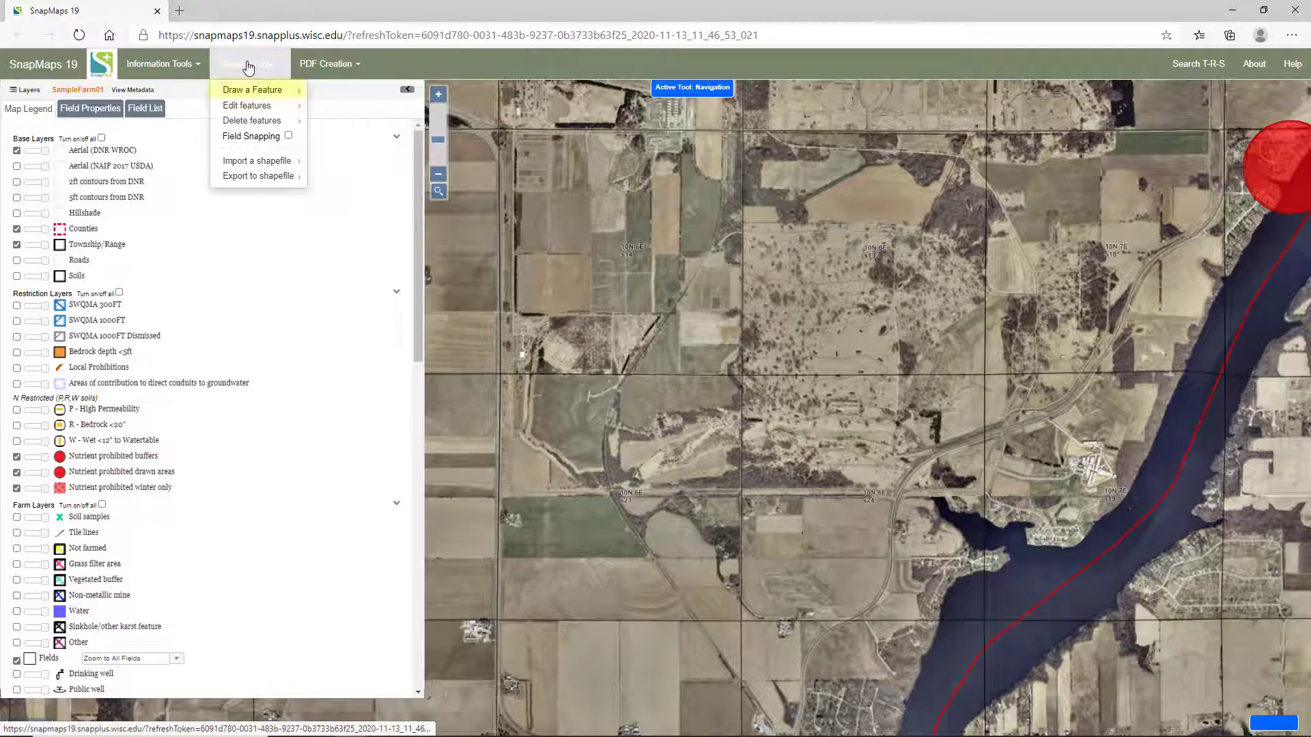
mouse_move(252, 89)
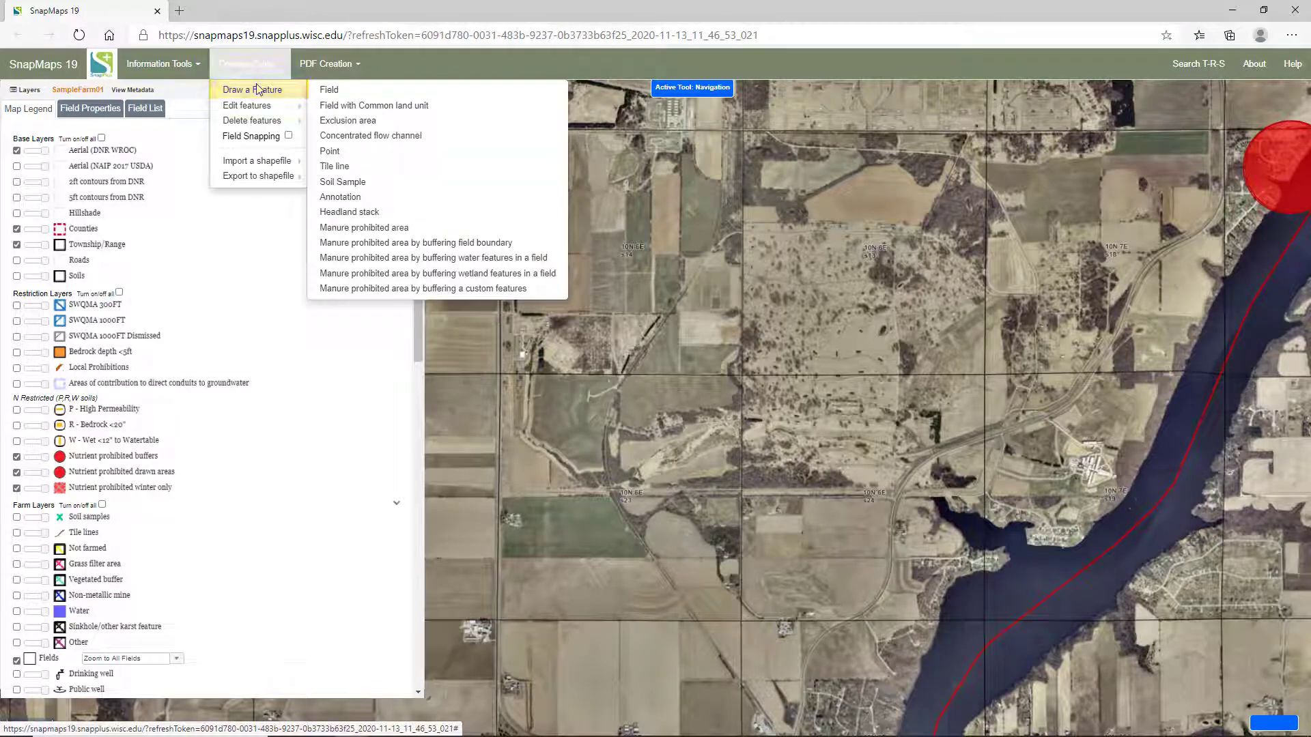
left_click(329, 89)
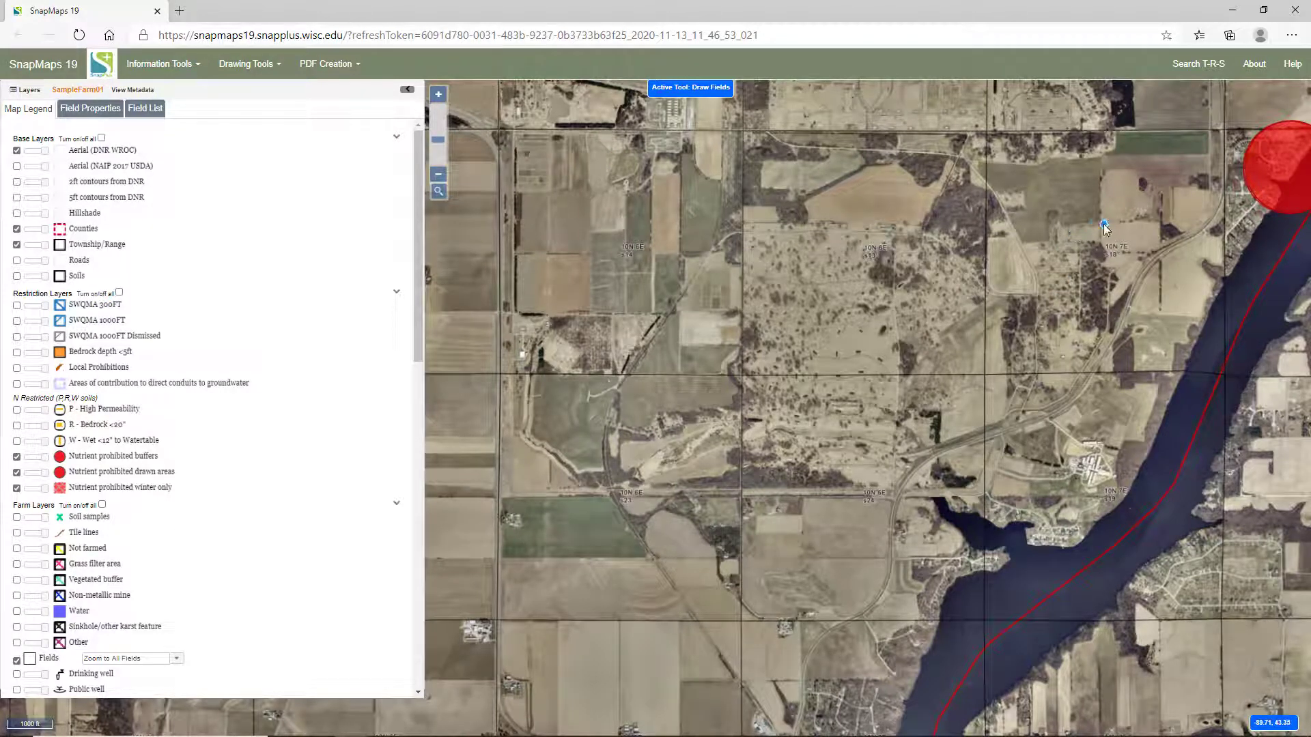
mouse_move(1101, 241)
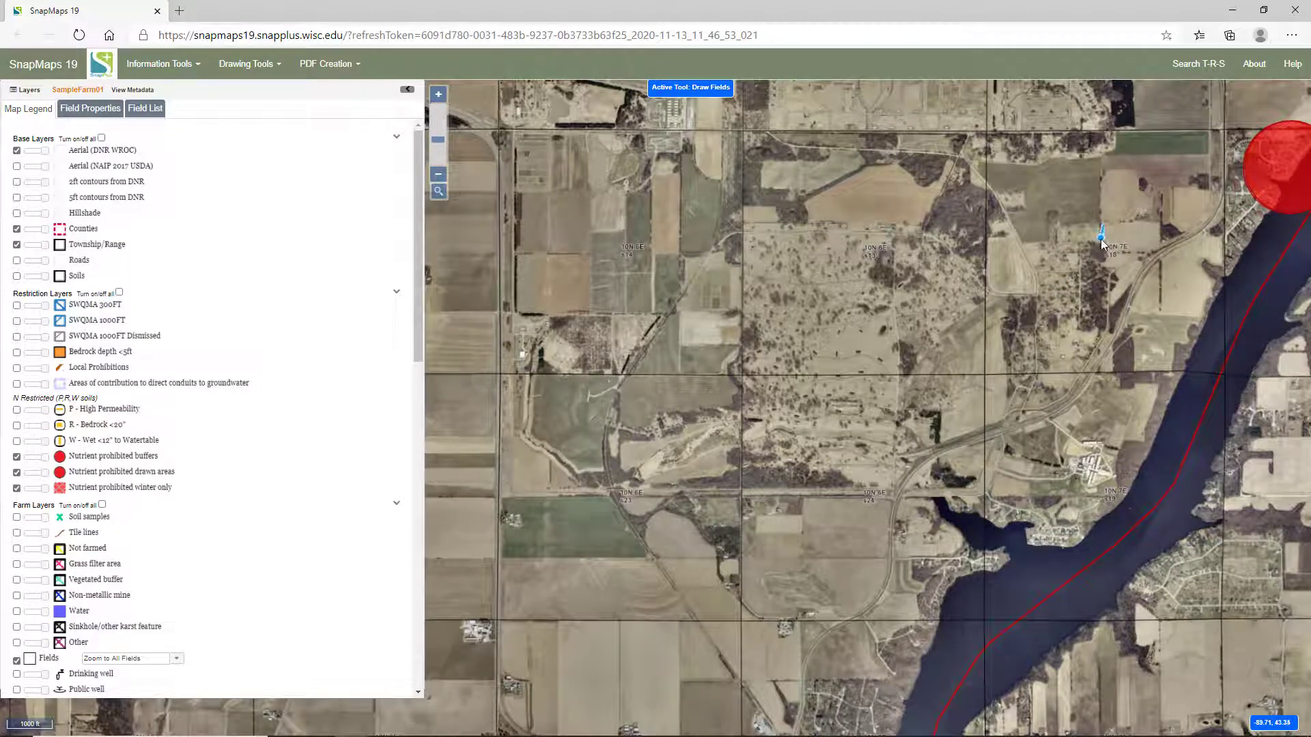
left_click_drag(1101, 231, 1150, 242)
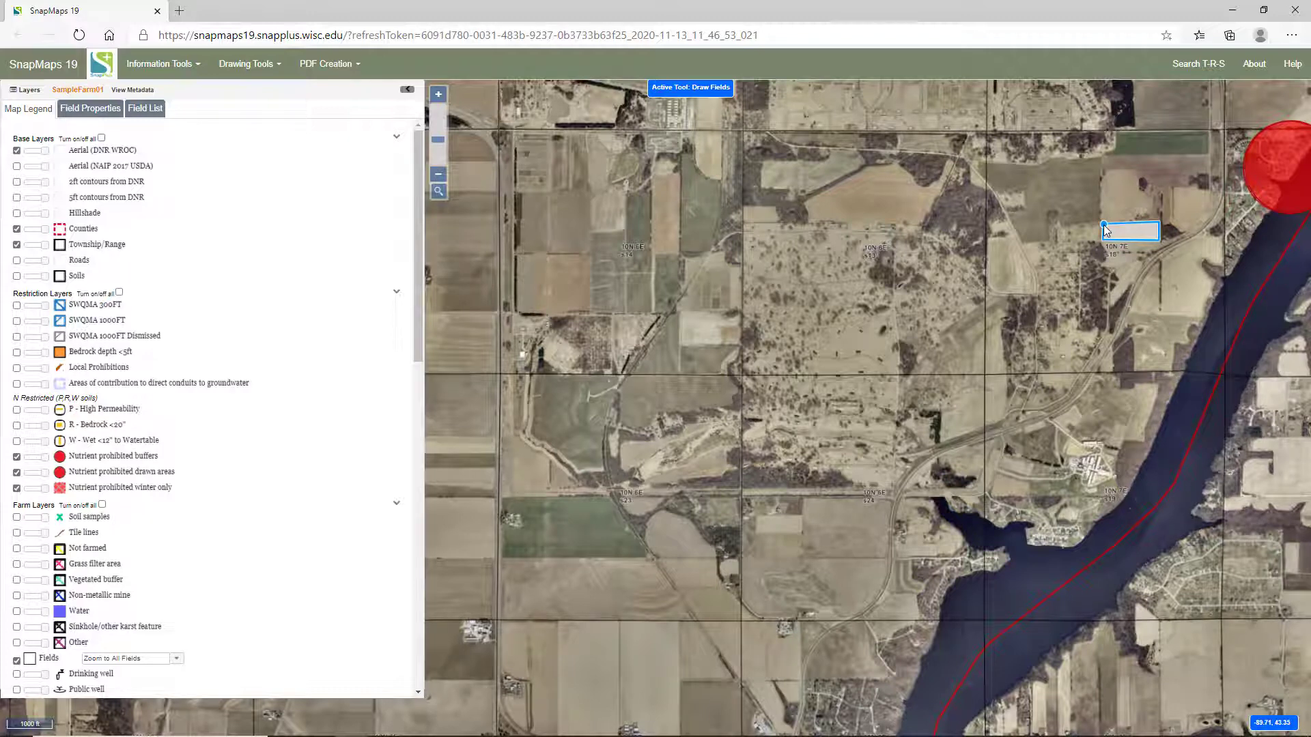
left_click(1105, 227)
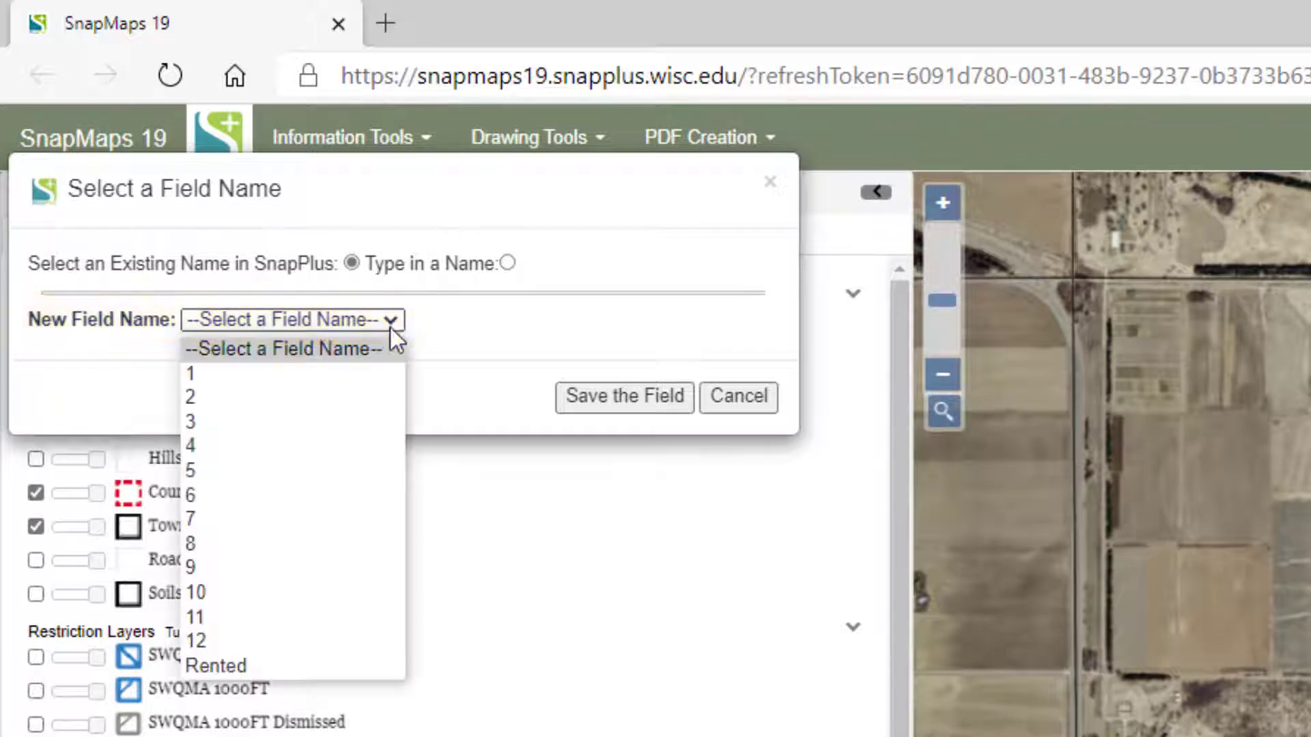
Step: Choose 6 as the new field name and save the boundary
left_click(194, 494)
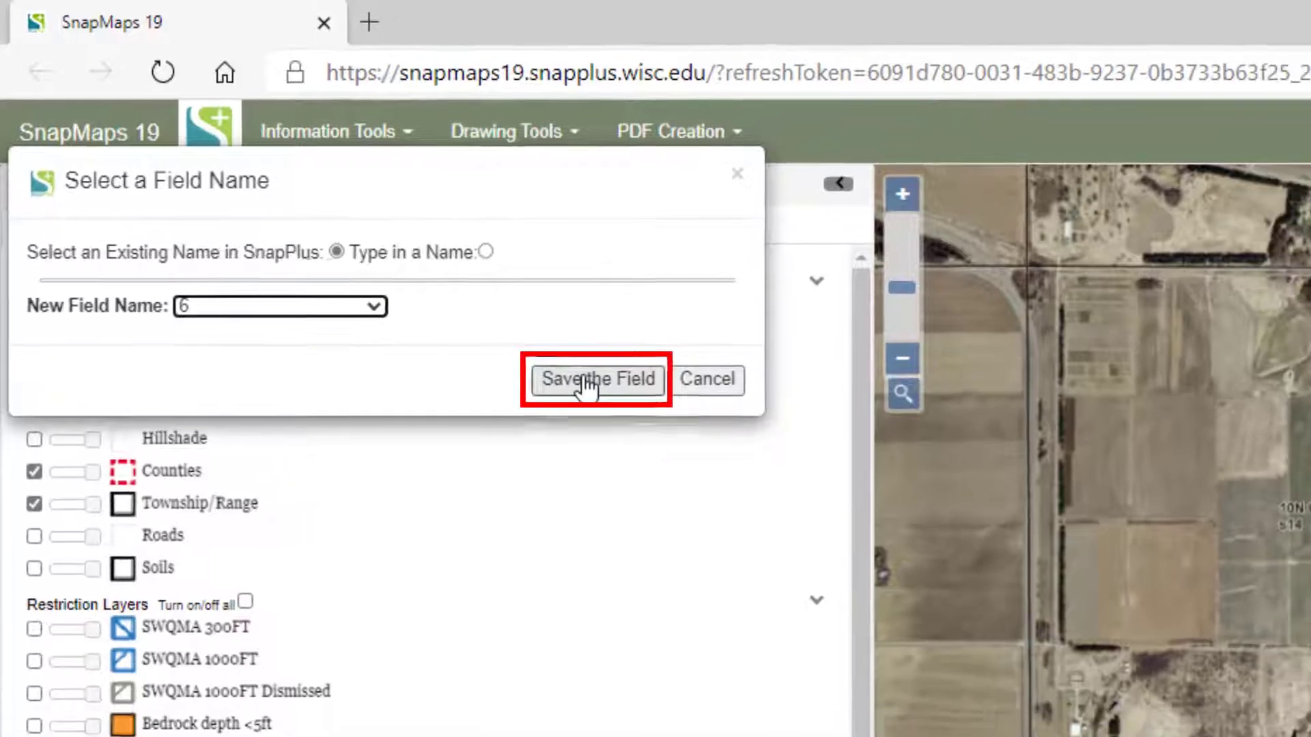
left_click(597, 380)
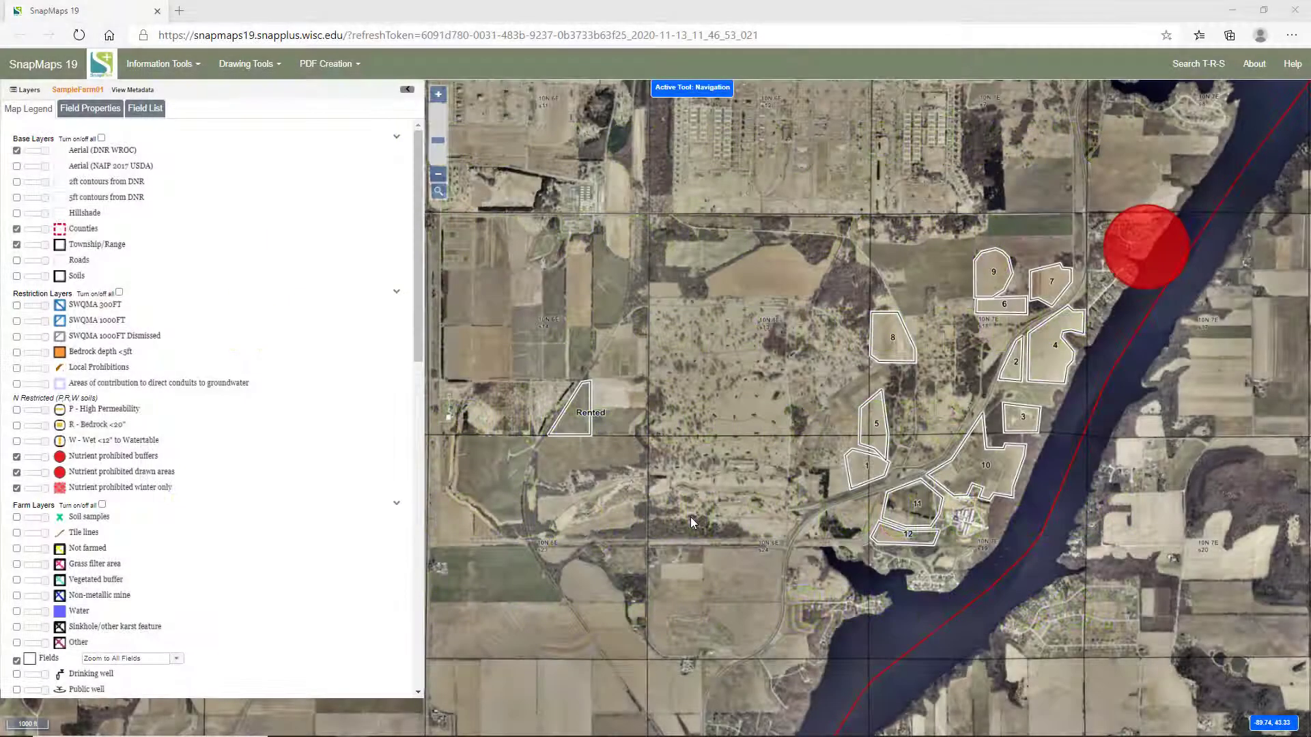
mouse_move(250, 69)
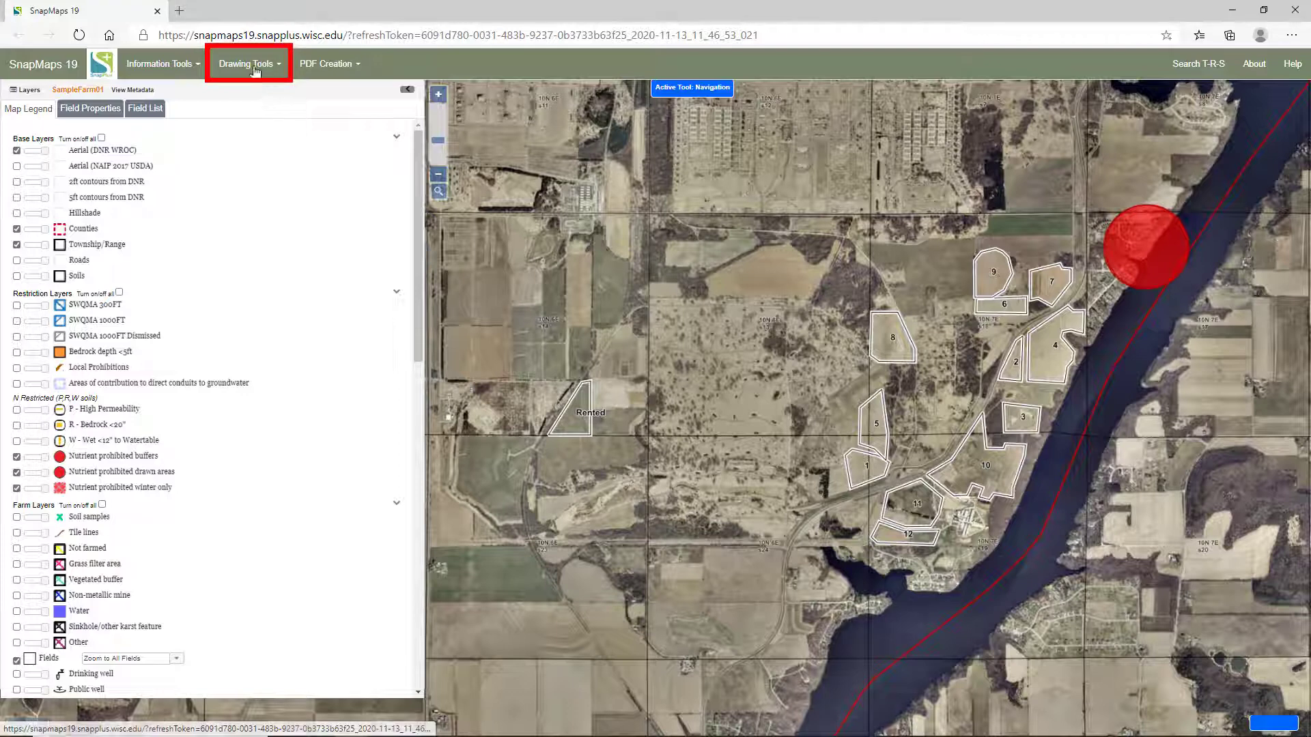
Step: Place a private drinking well point beside the Rented field, then stop point creation
left_click(249, 63)
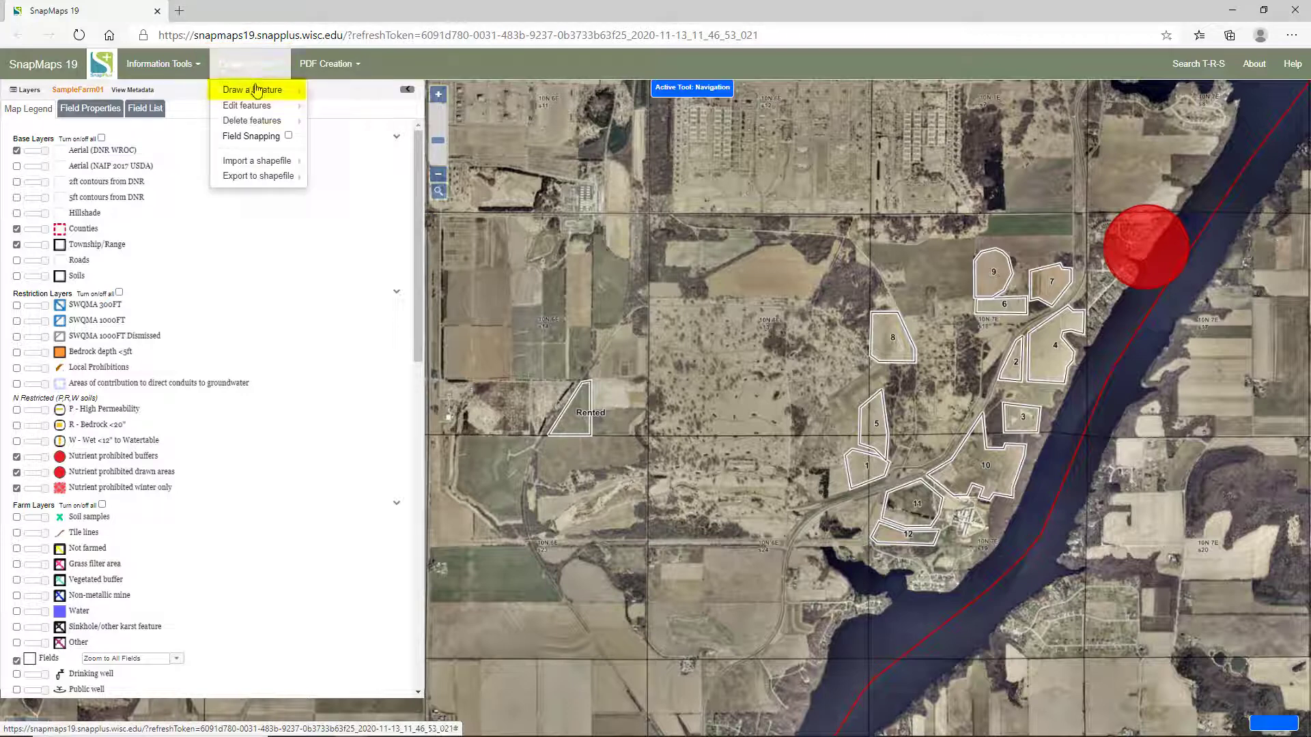
mouse_move(251, 89)
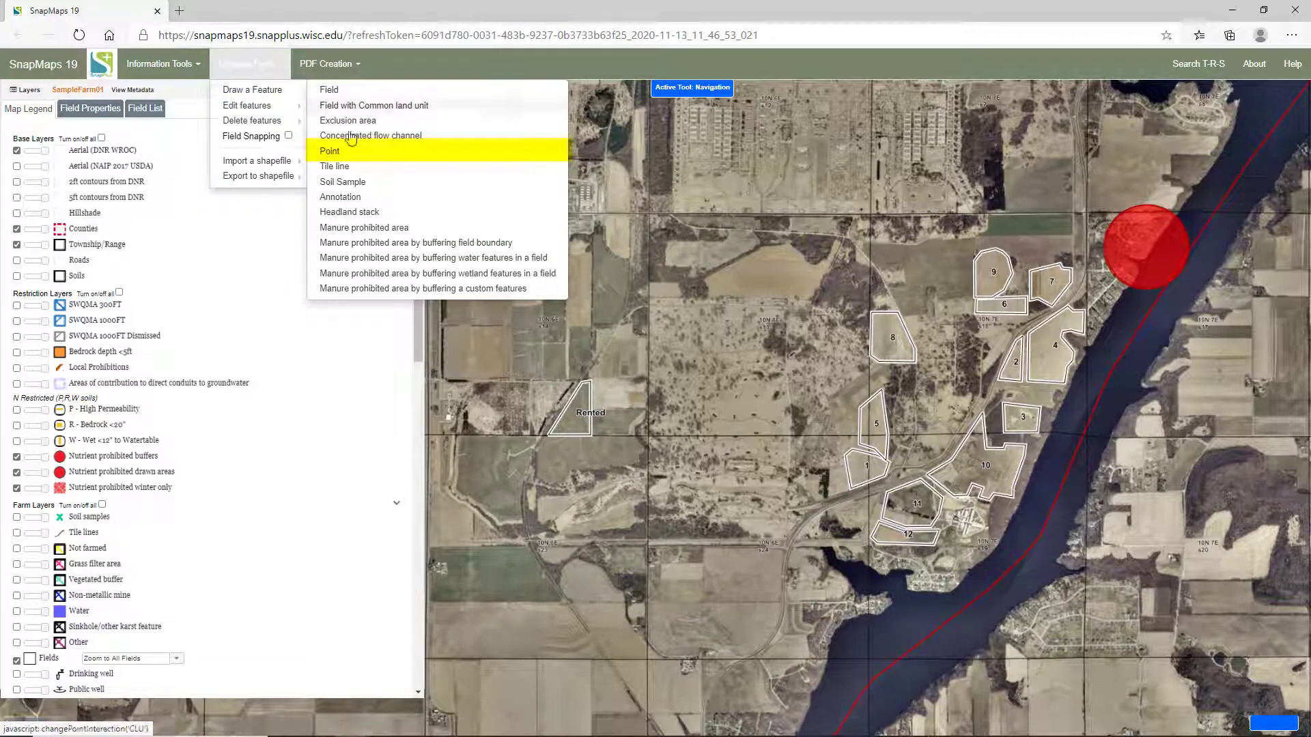
left_click(330, 151)
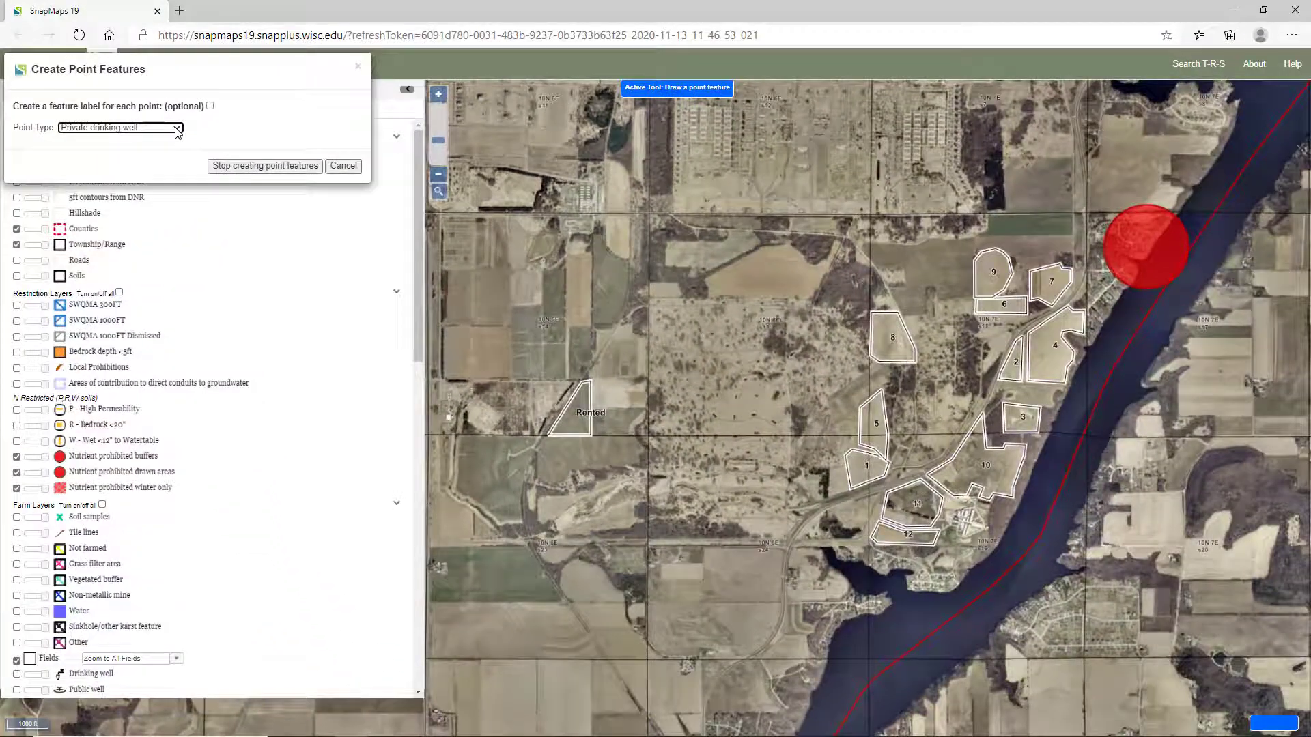
left_click(981, 510)
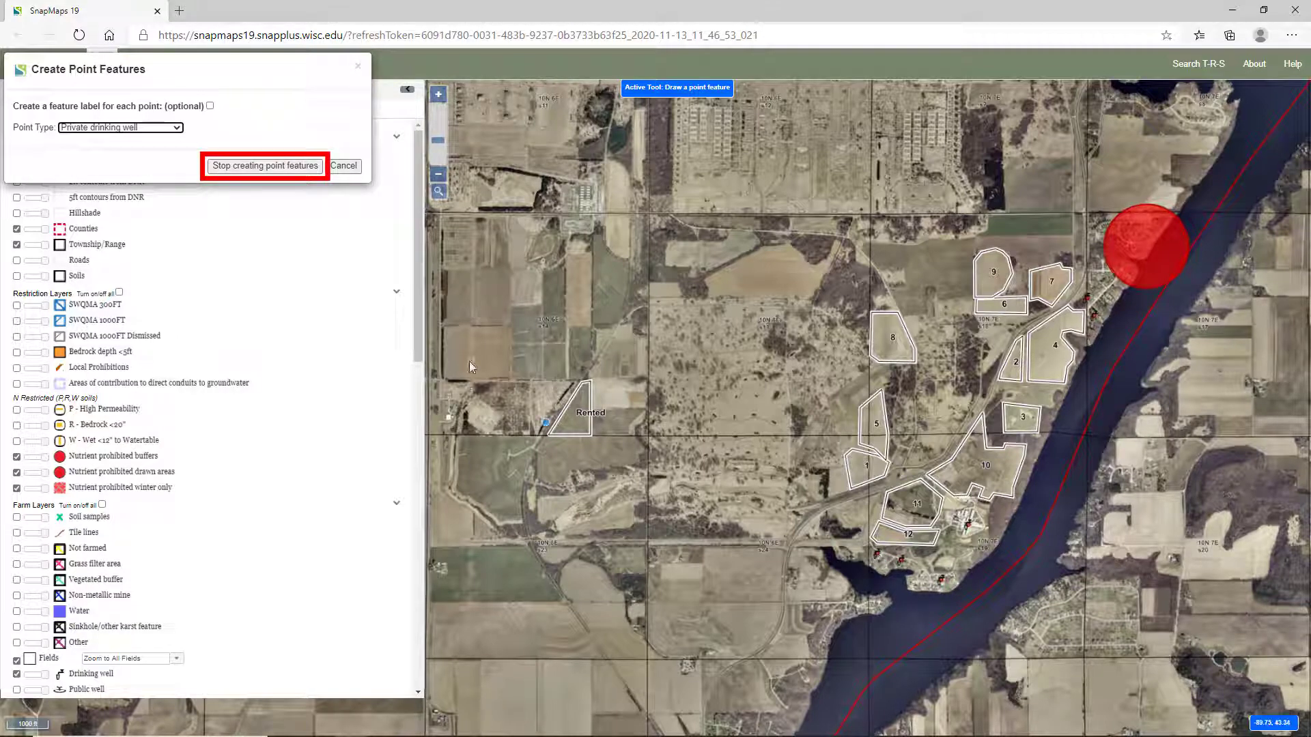
left_click(264, 166)
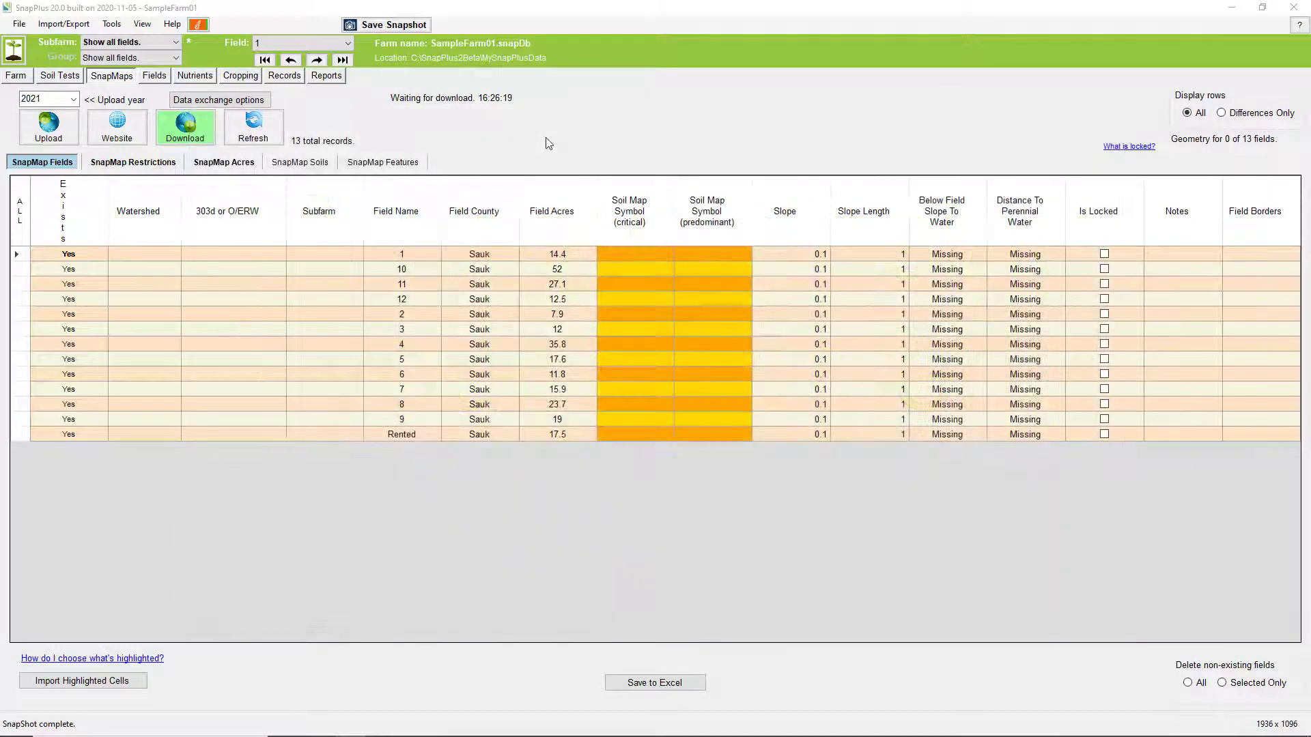
Step: Download the updated field boundaries and features from SnapMaps into SnapPlus
left_click(185, 127)
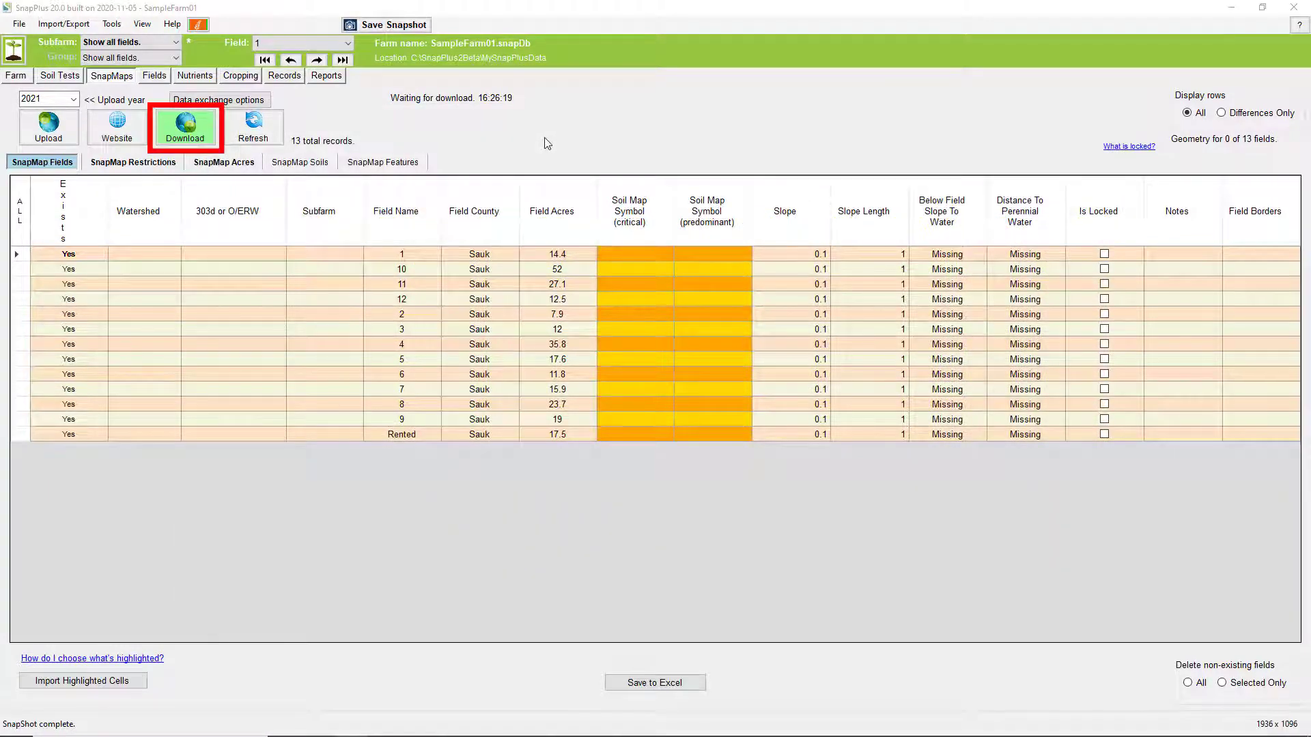
left_click(185, 127)
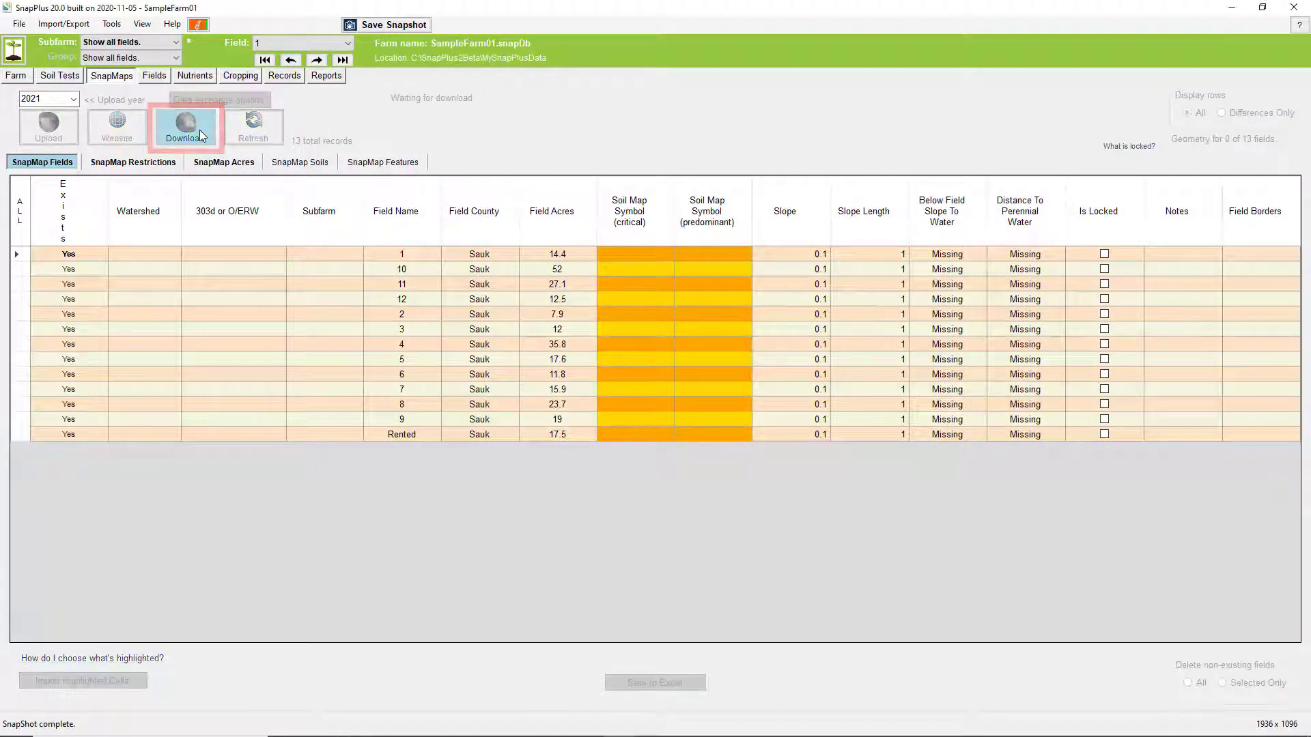
left_click(186, 127)
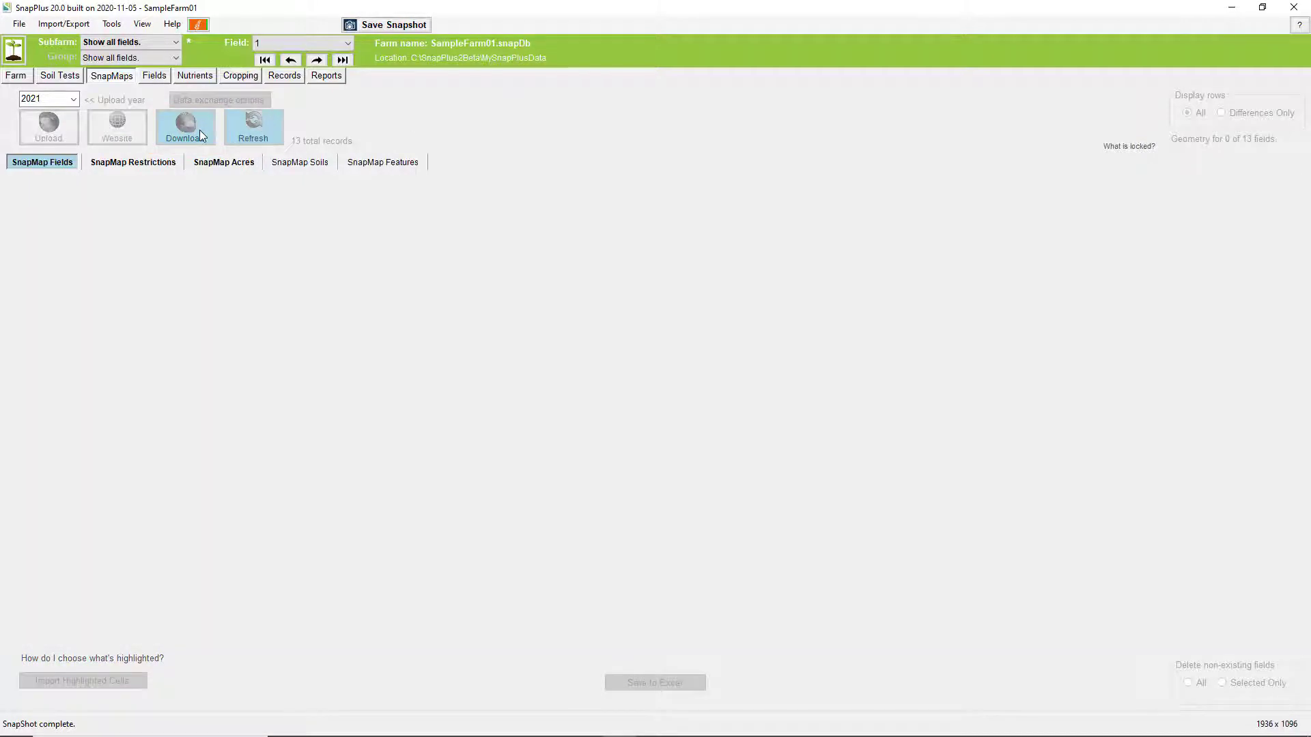
left_click(187, 127)
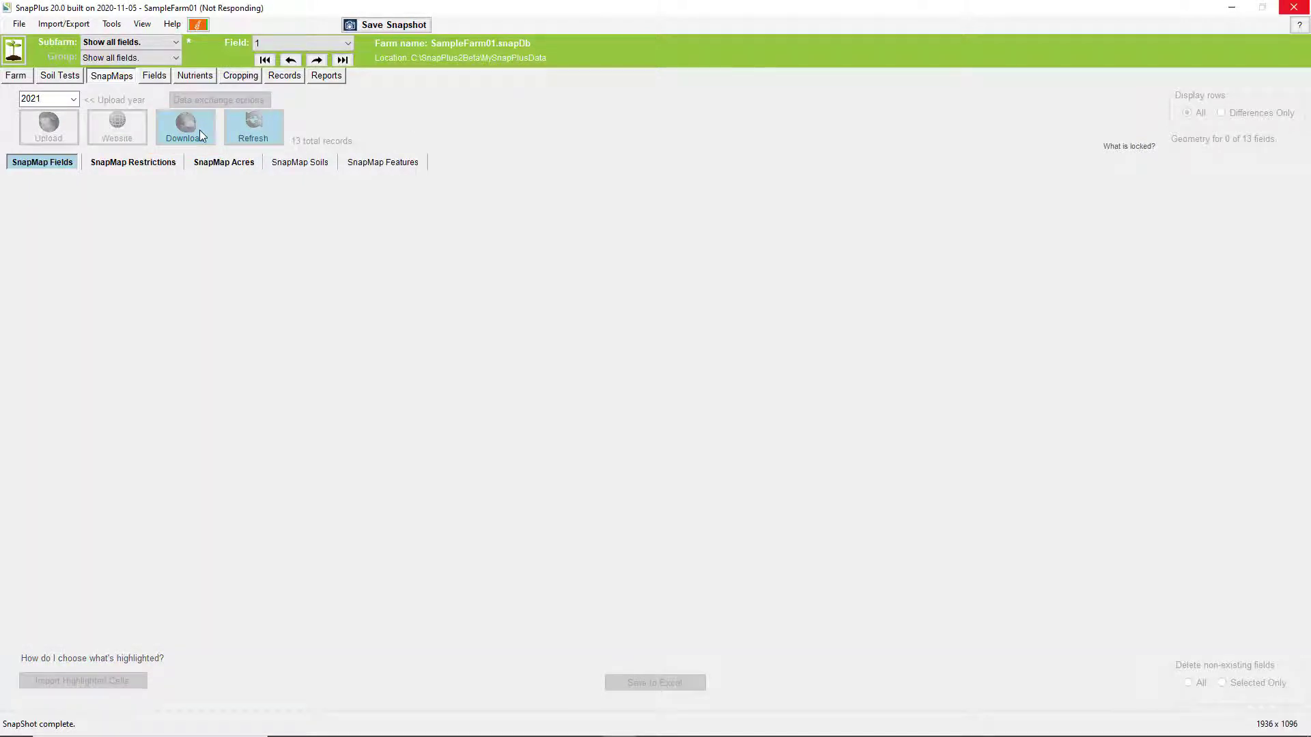
Step: Import the 80 highlighted field cells and continue to the 7 SnapMap restrictions
left_click(186, 127)
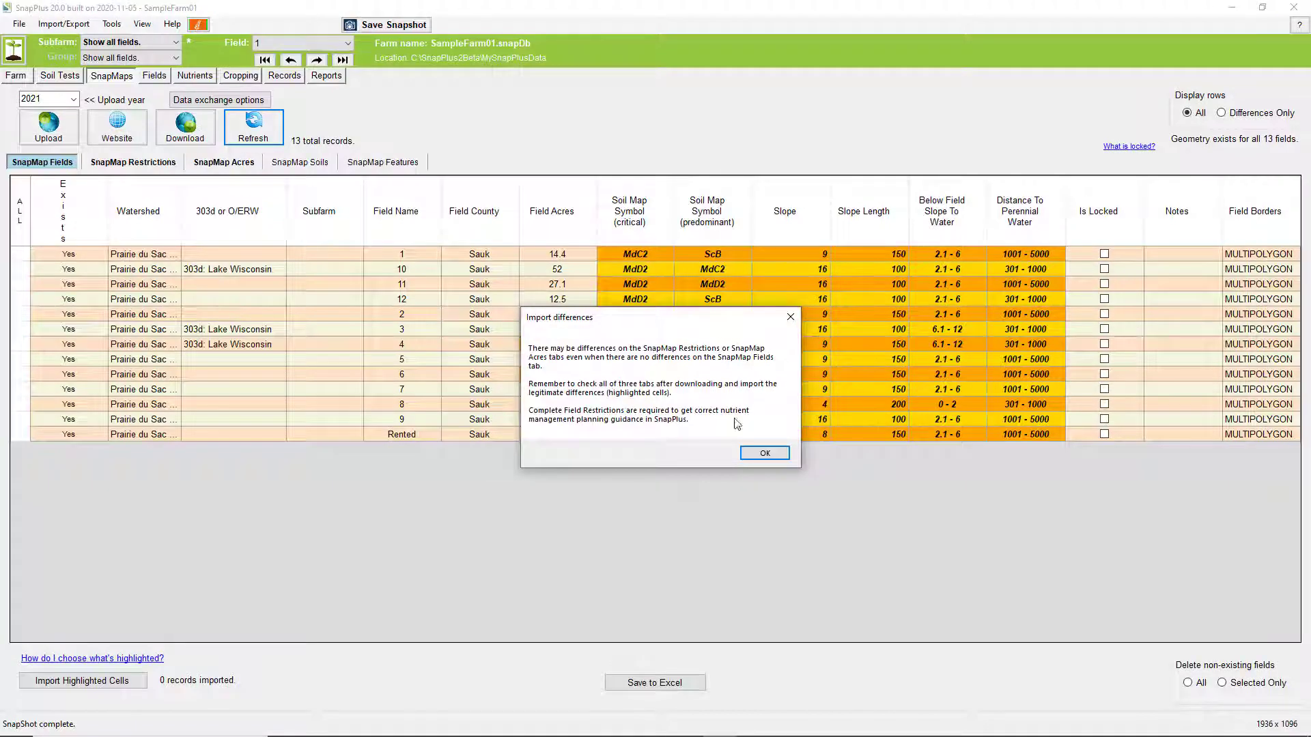
left_click(764, 453)
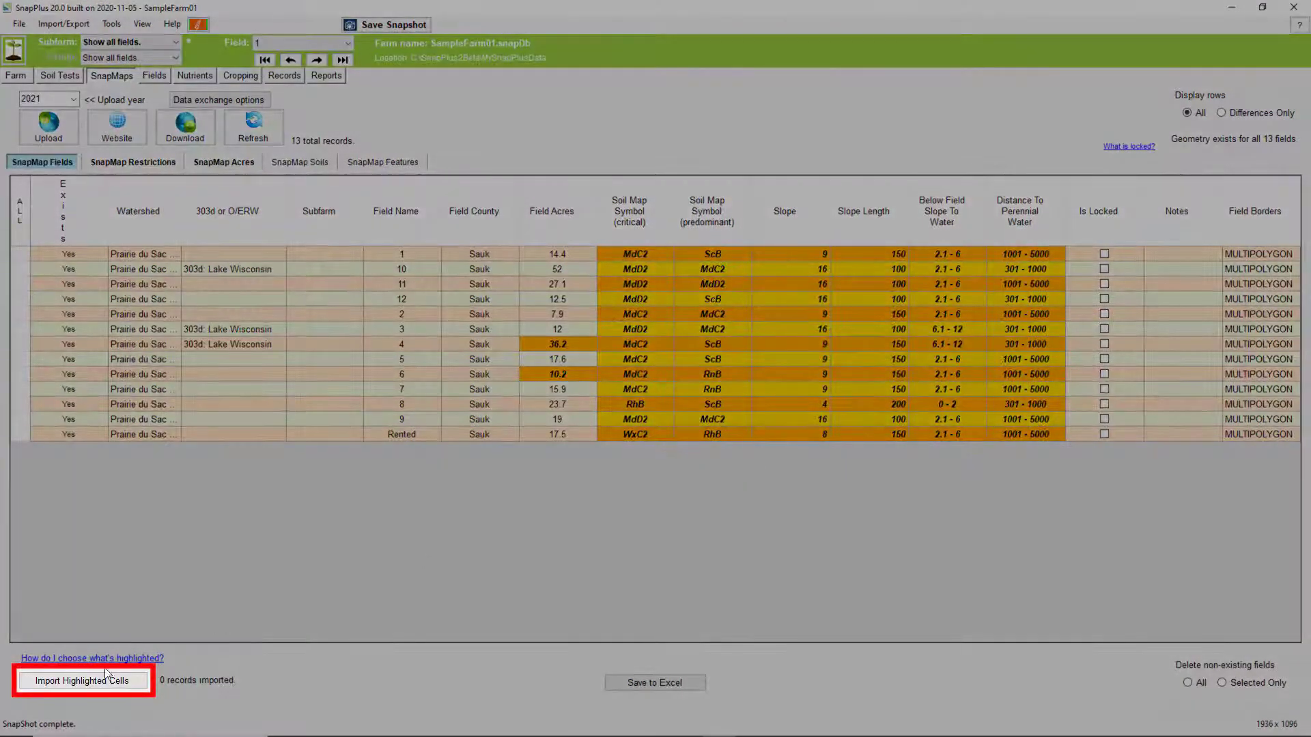
left_click(82, 681)
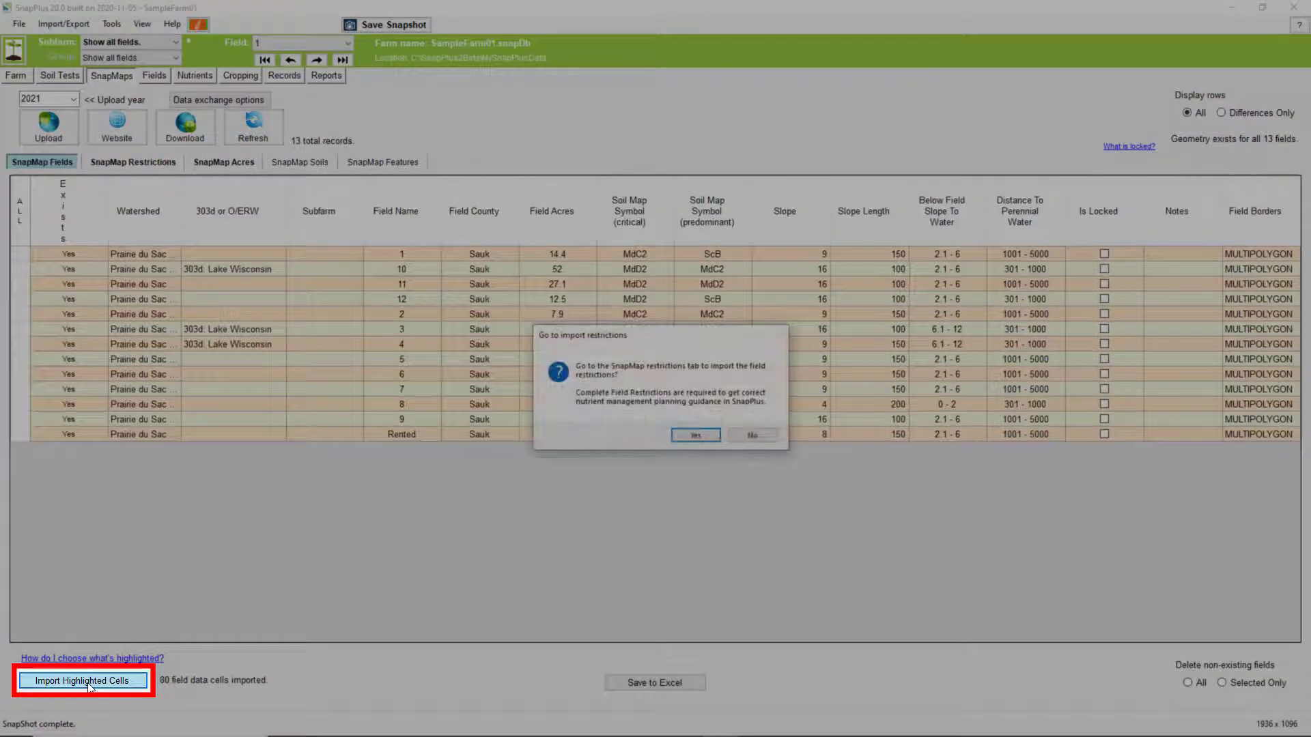
left_click(695, 435)
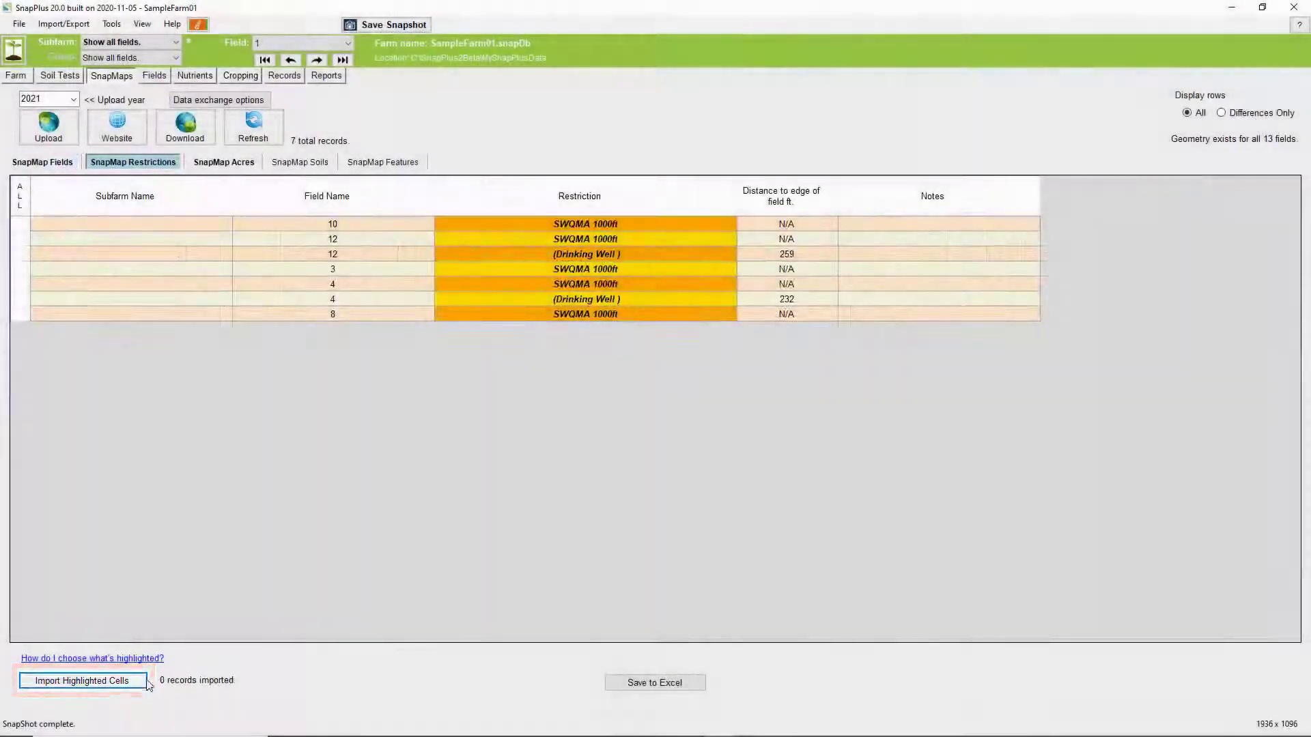